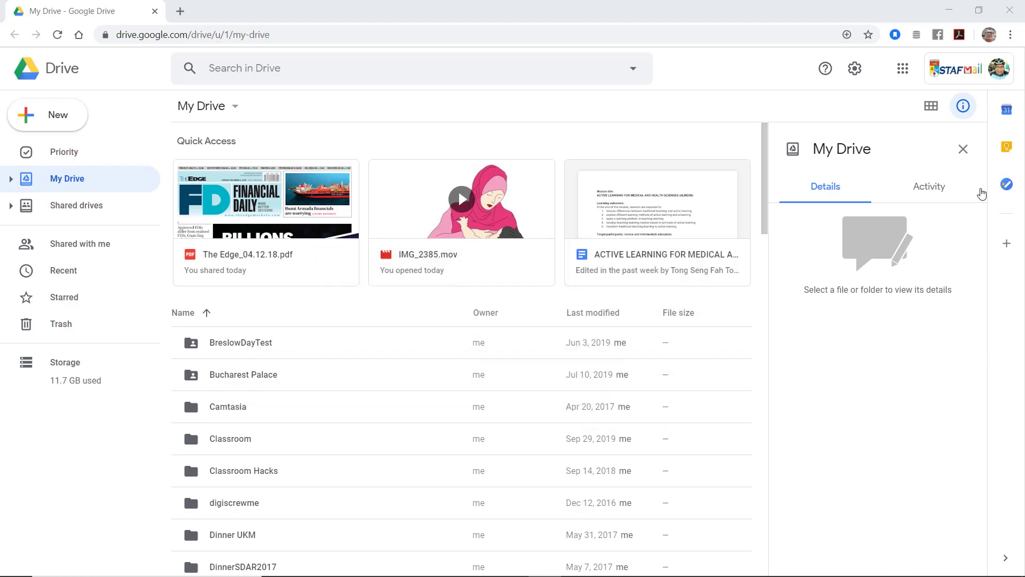
mouse_move(458, 256)
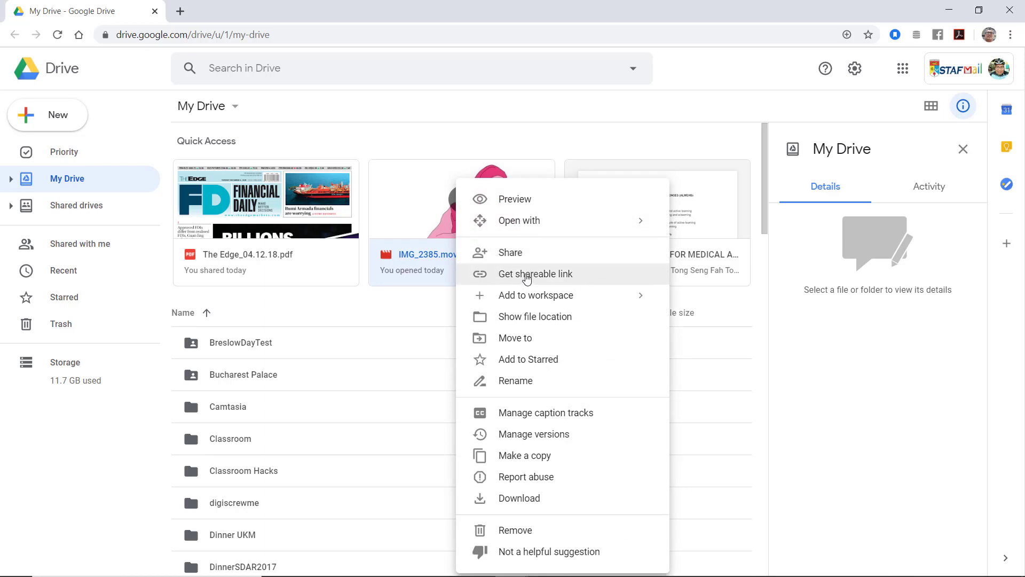
Copy a shareable link to IMG_2385.mov and bring up its full sharing options
left_click(535, 273)
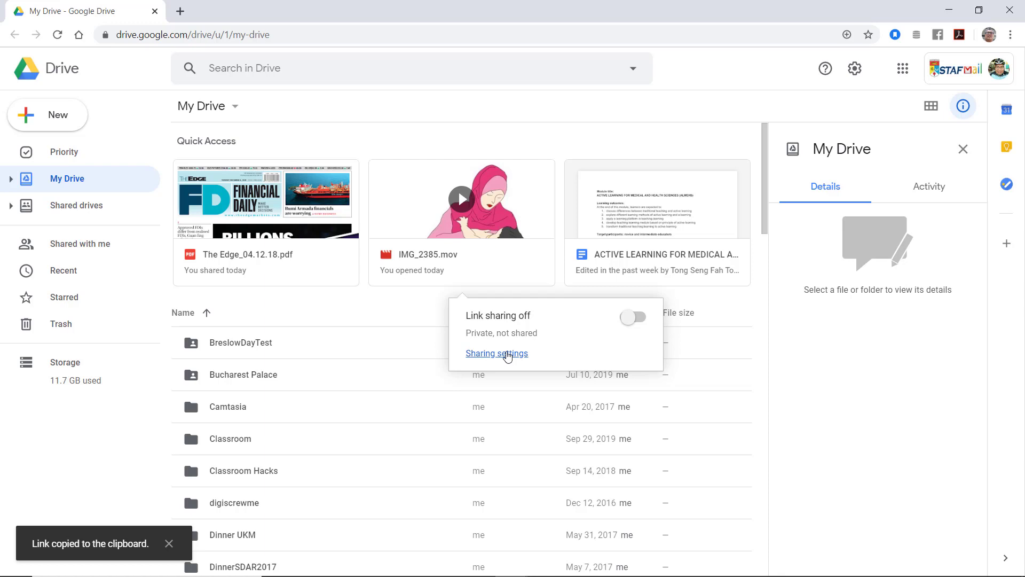
left_click(496, 353)
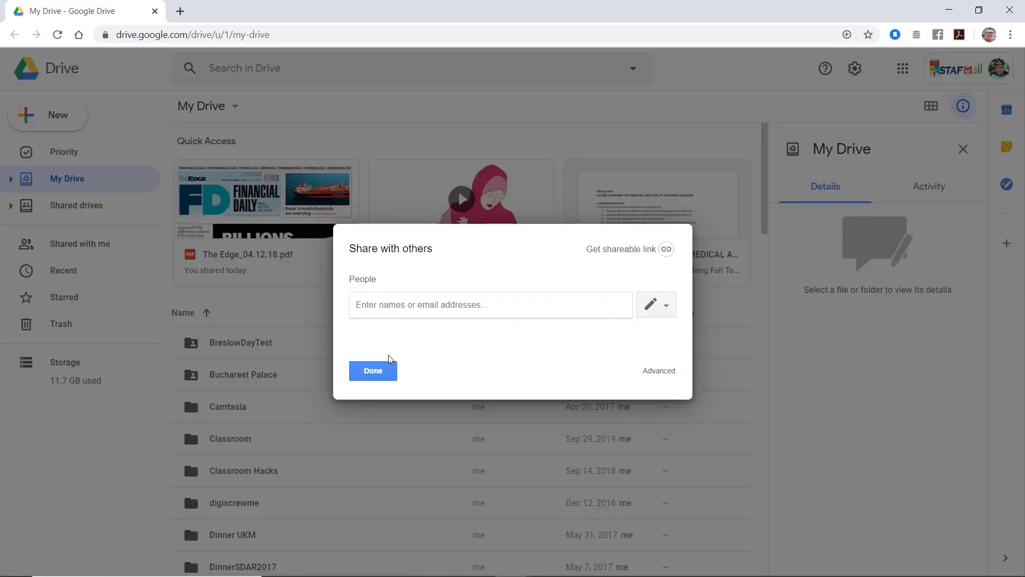
Show who has access to the video link and start changing the access level
left_click(621, 248)
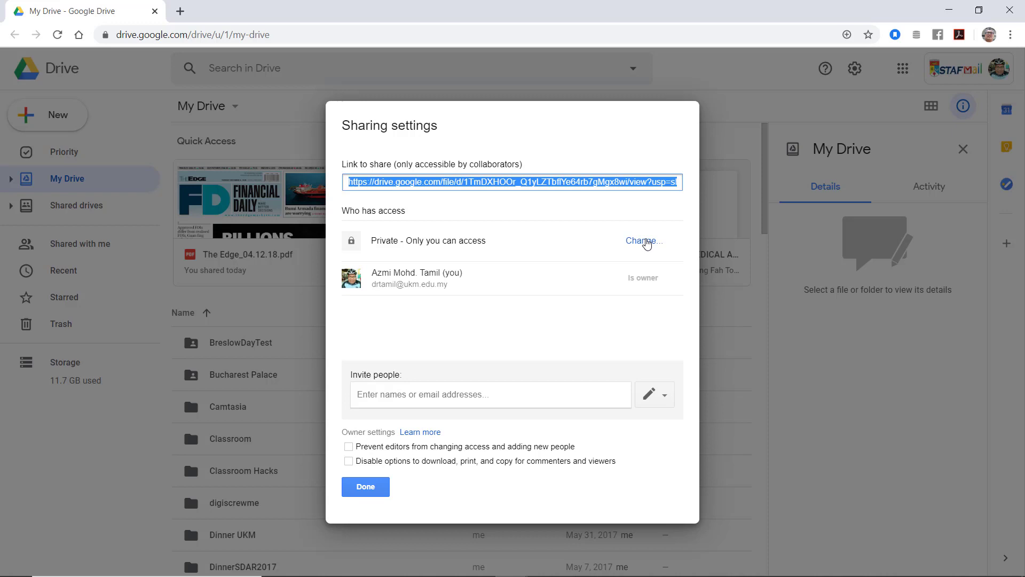
left_click(643, 240)
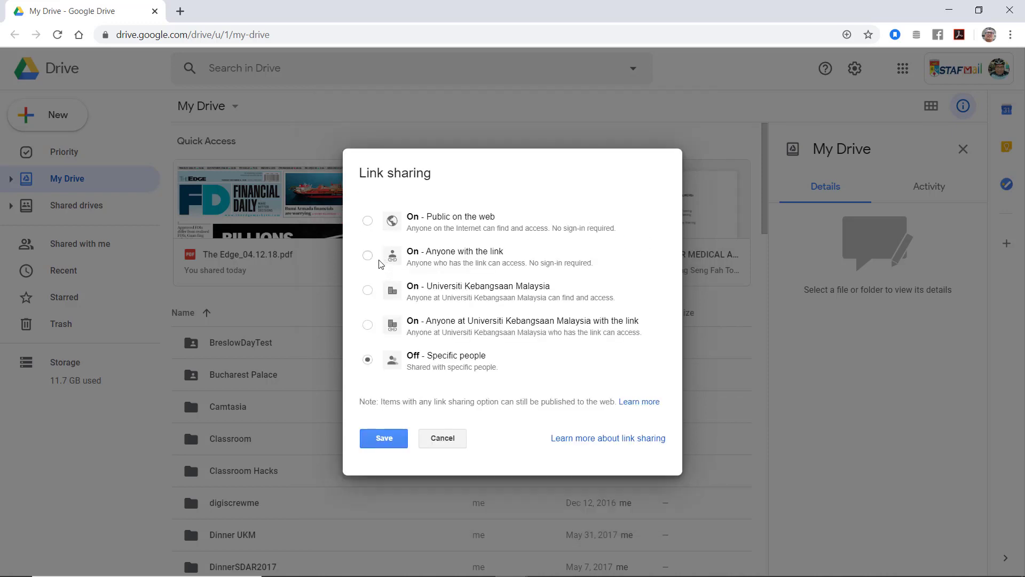
Share the video so anyone with the link can view it, keeping view-only access, and save
left_click(368, 256)
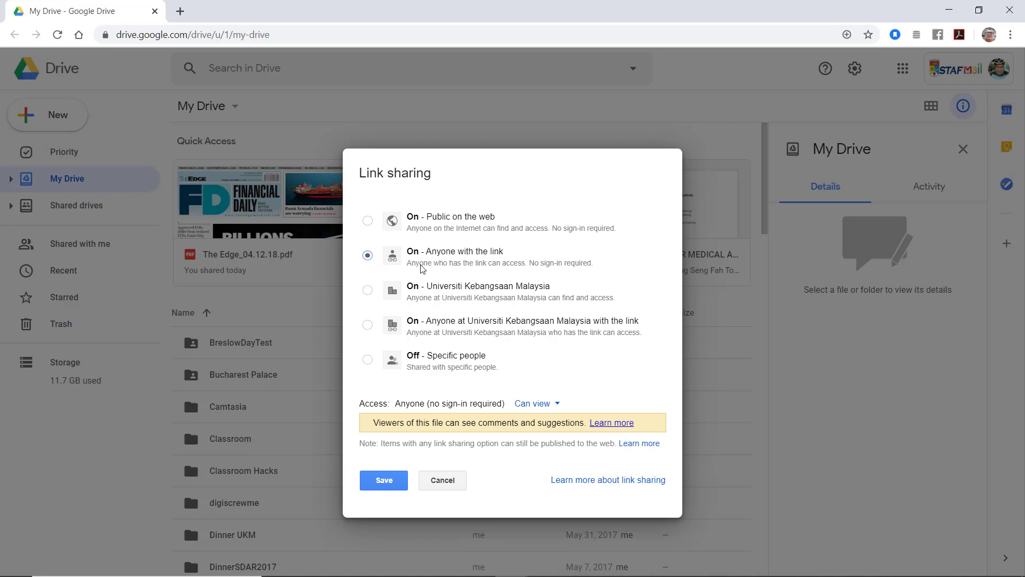
mouse_move(586, 270)
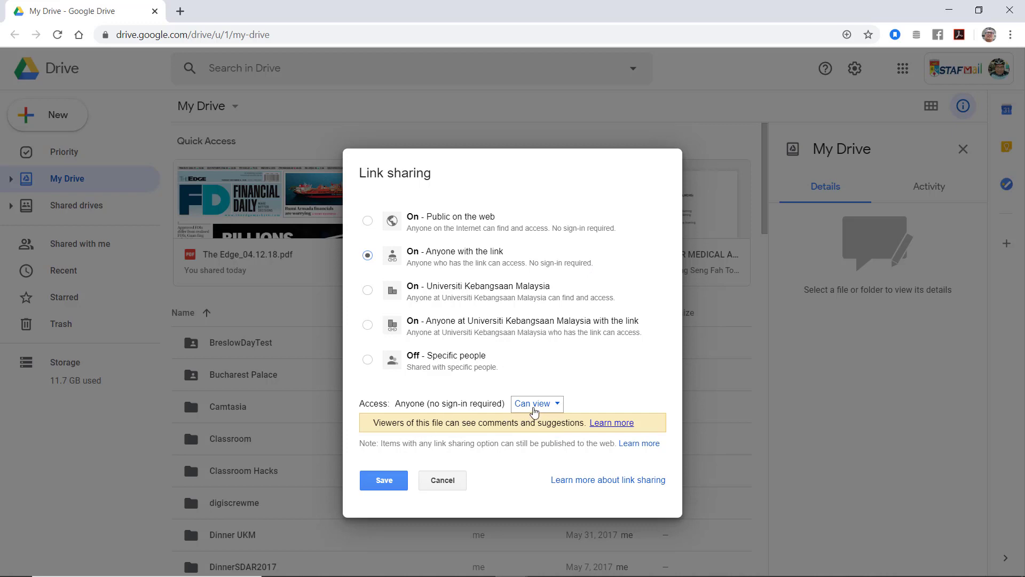
left_click(534, 403)
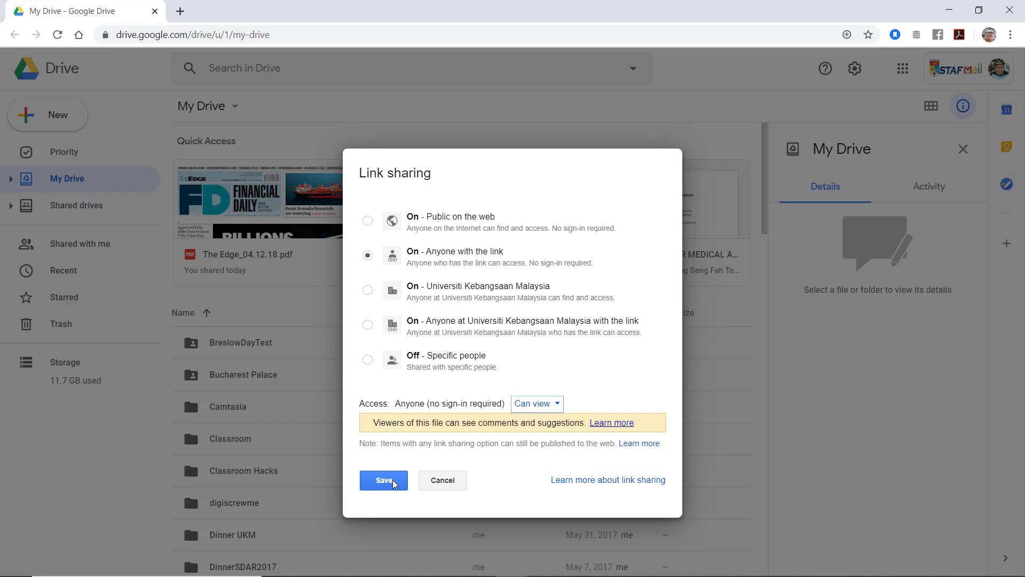
left_click(383, 479)
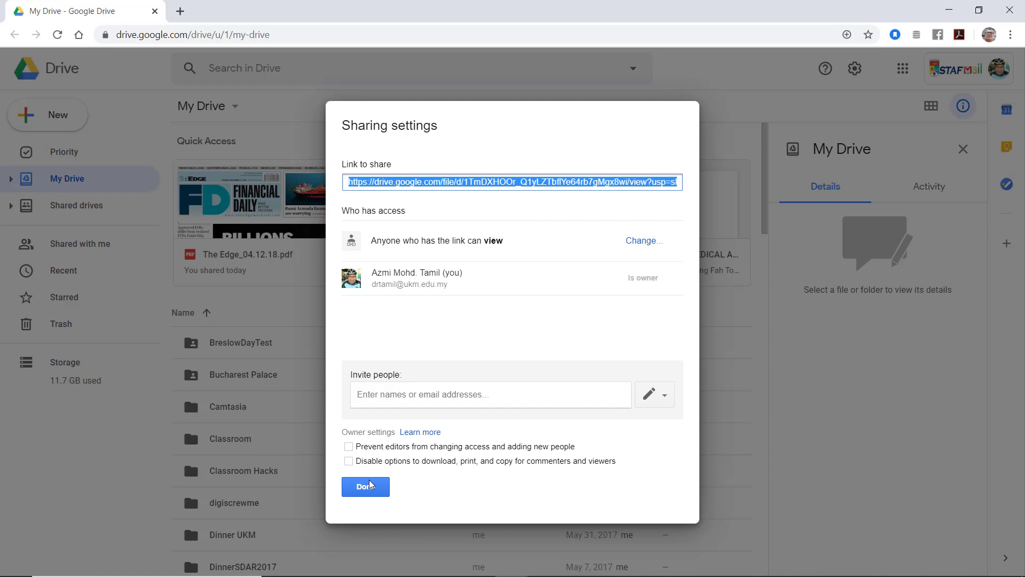
Finish the Drive sharing, then turn editing on for the PROJEK KAJIAN KESIHATAN MASYARAKAT course
left_click(365, 486)
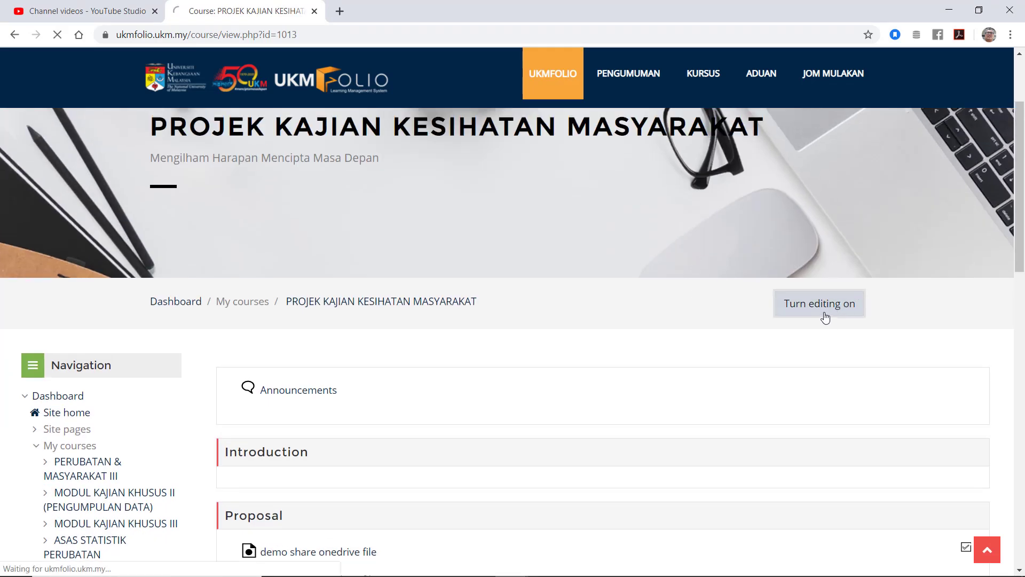
left_click(818, 302)
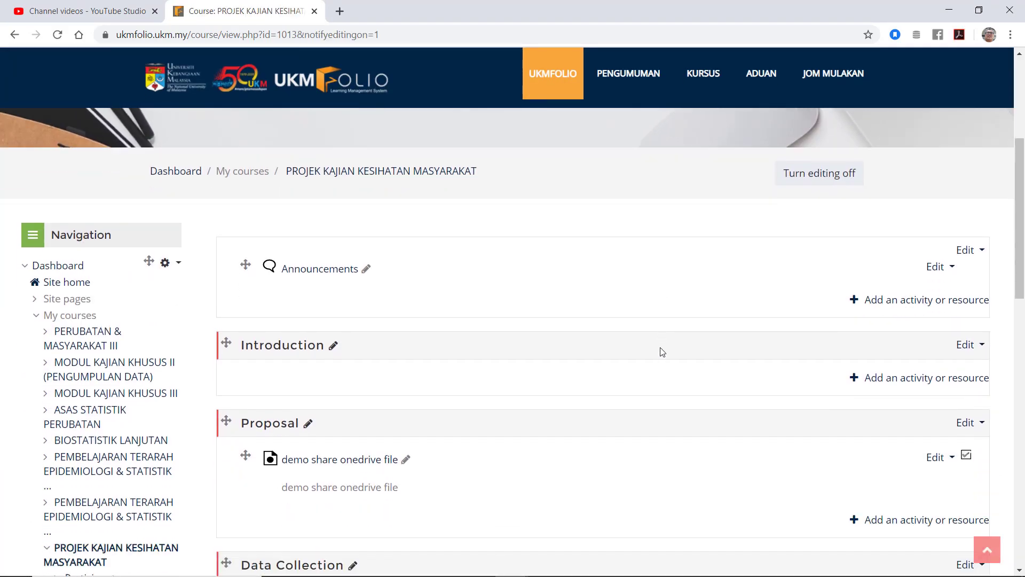
scroll("down", 3)
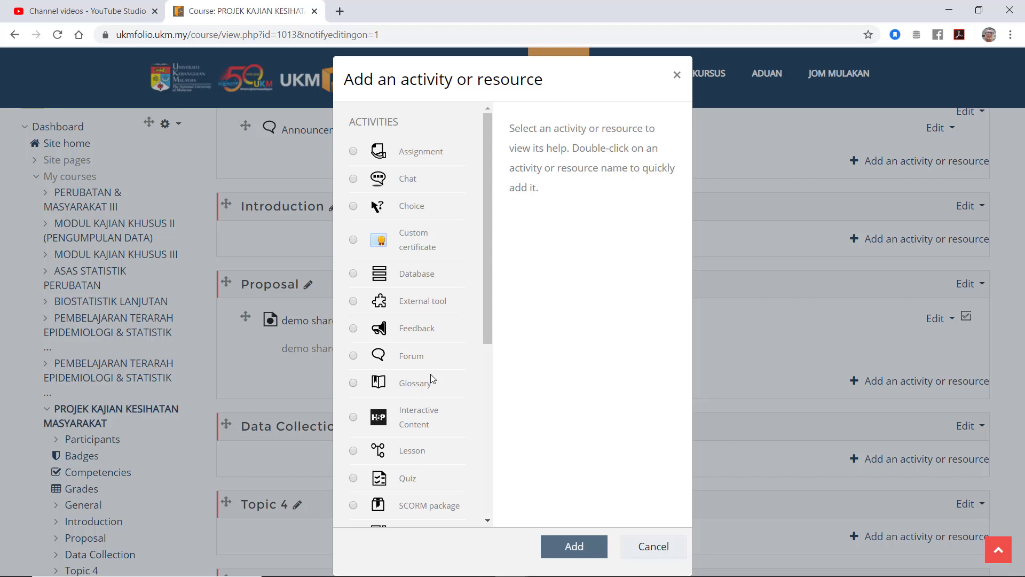
Choose URL from the Resources list and start adding it to the Proposal section
scroll("down", 3)
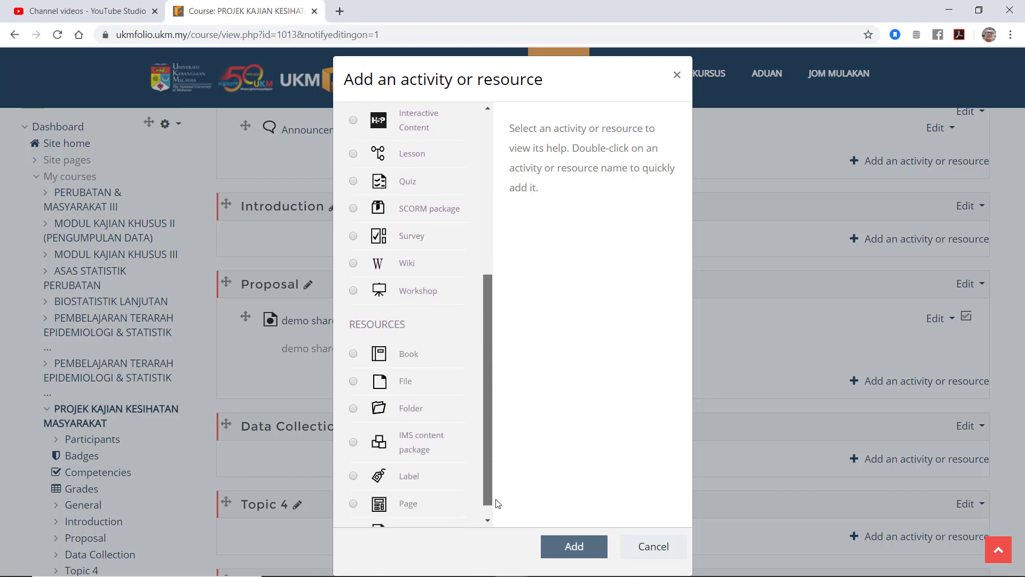
scroll("down", 3)
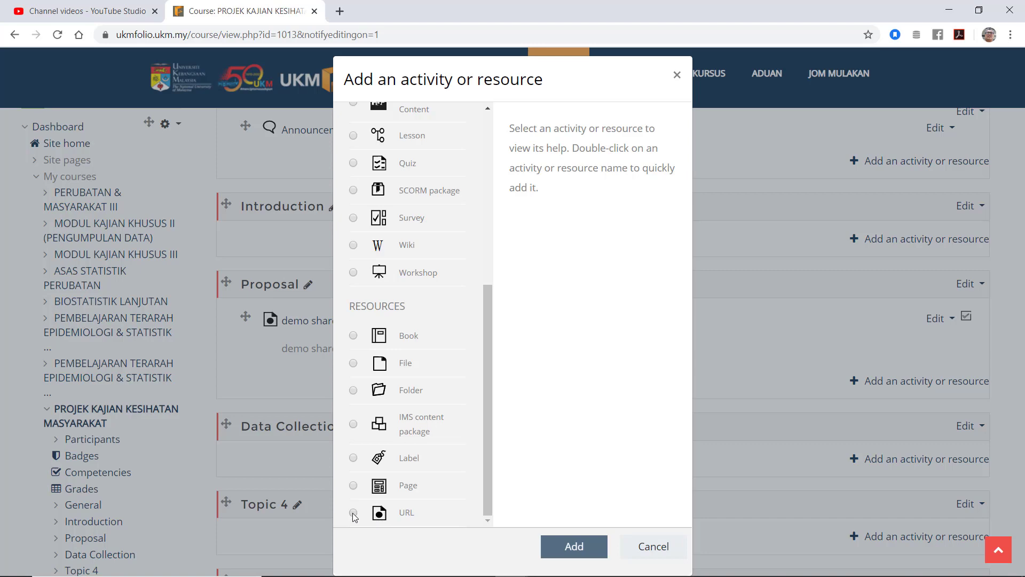
left_click(353, 513)
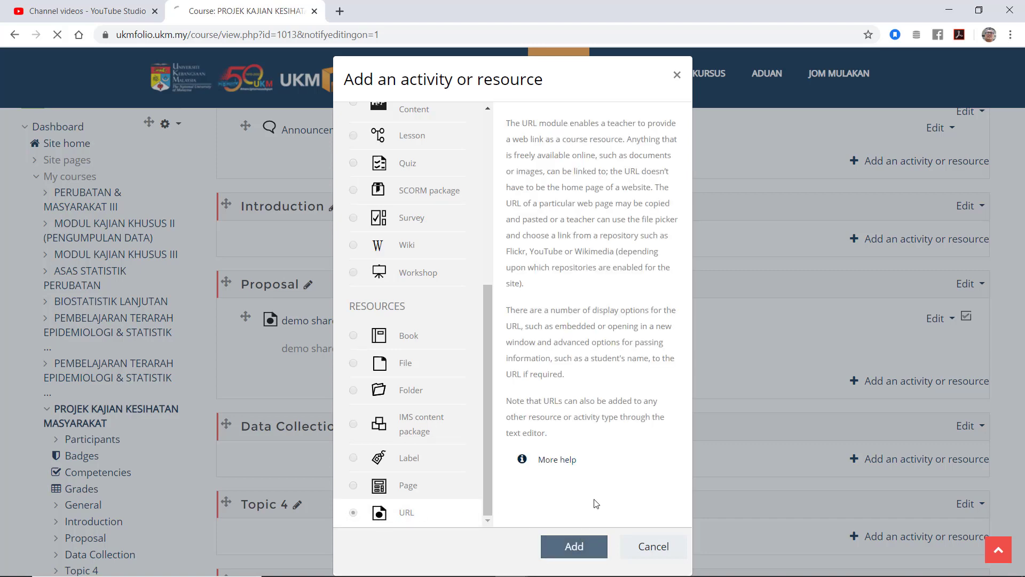
left_click(573, 546)
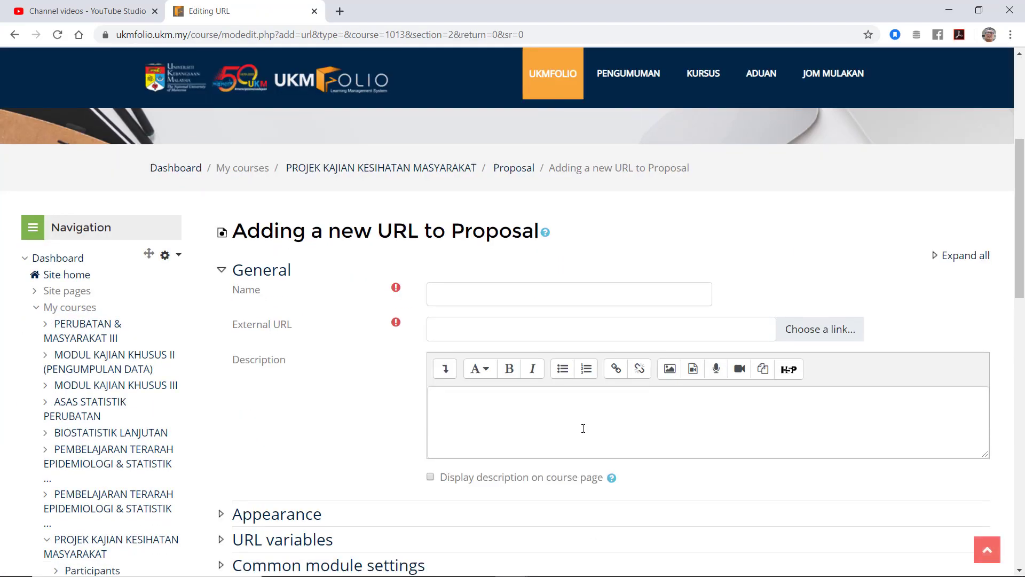
Paste the Google Drive video link into the External URL field
left_click(599, 329)
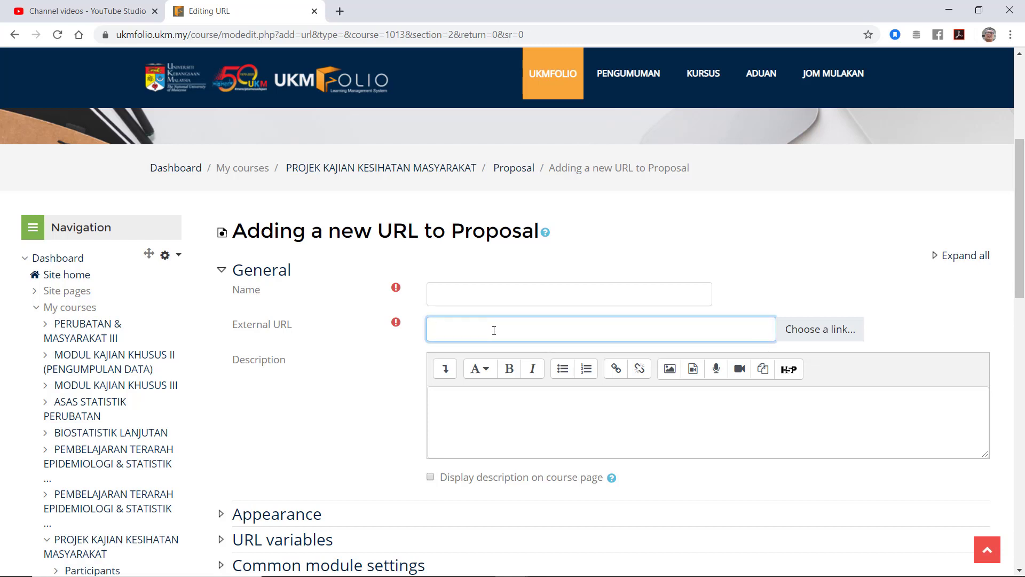
type("https://drive.google.com/file/d/1TmDXHOOr_Q1yLZTbflYe64rb7gMgx8wi/view?usp=sharing")
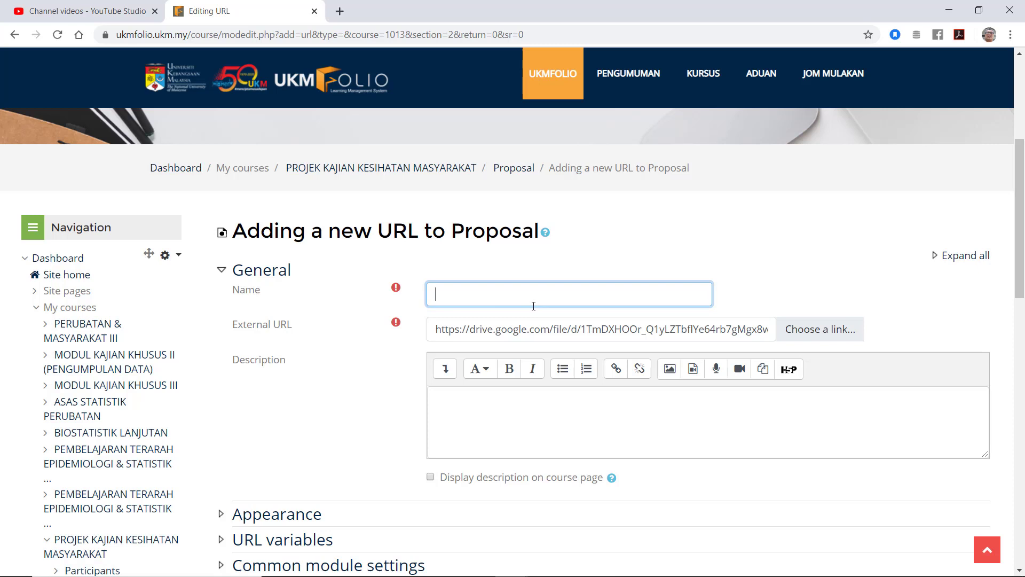
Name the resource 'Demo share file from Google Drive' and save it back to the course
type("Dem")
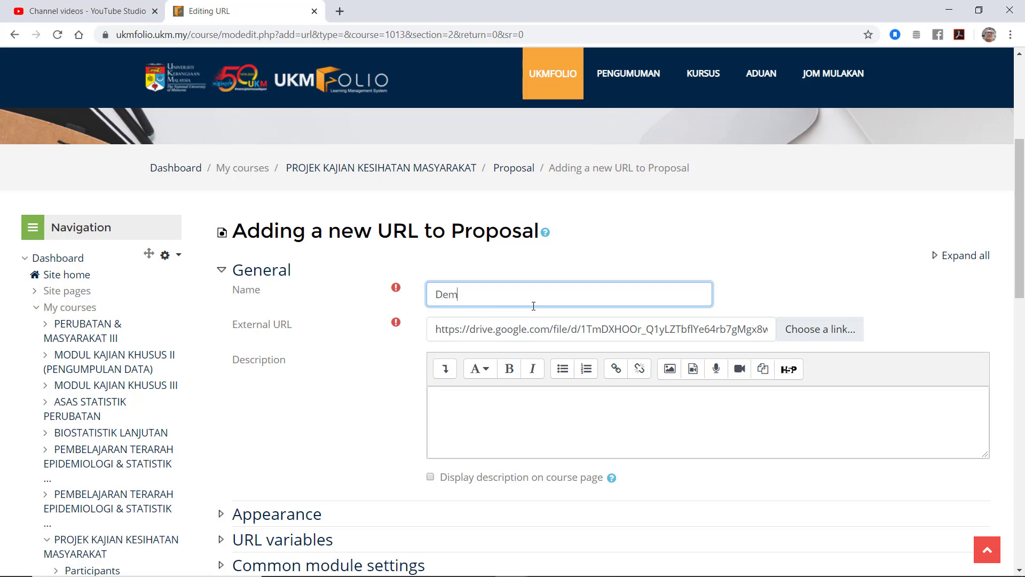
type("o")
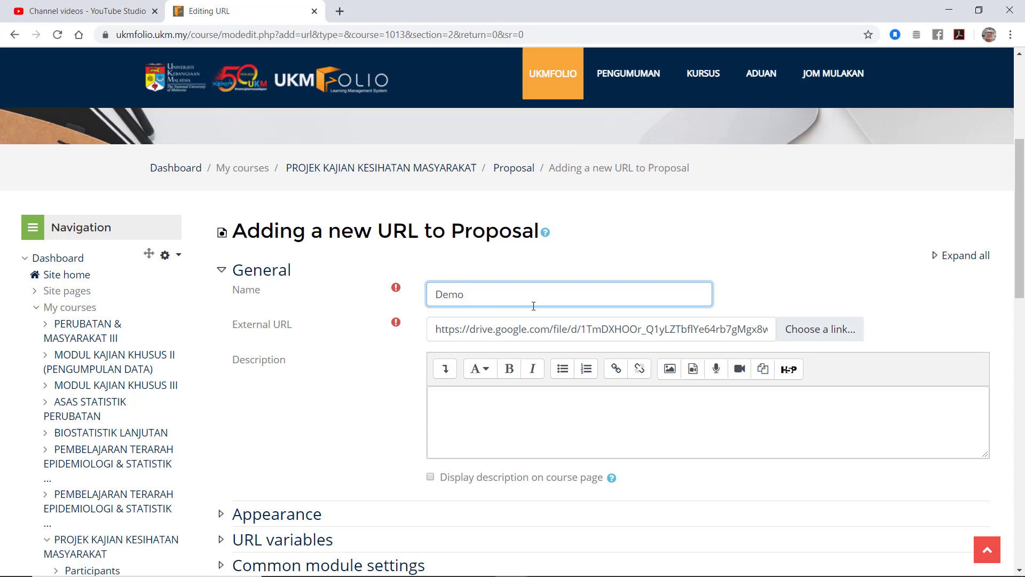
type("sh")
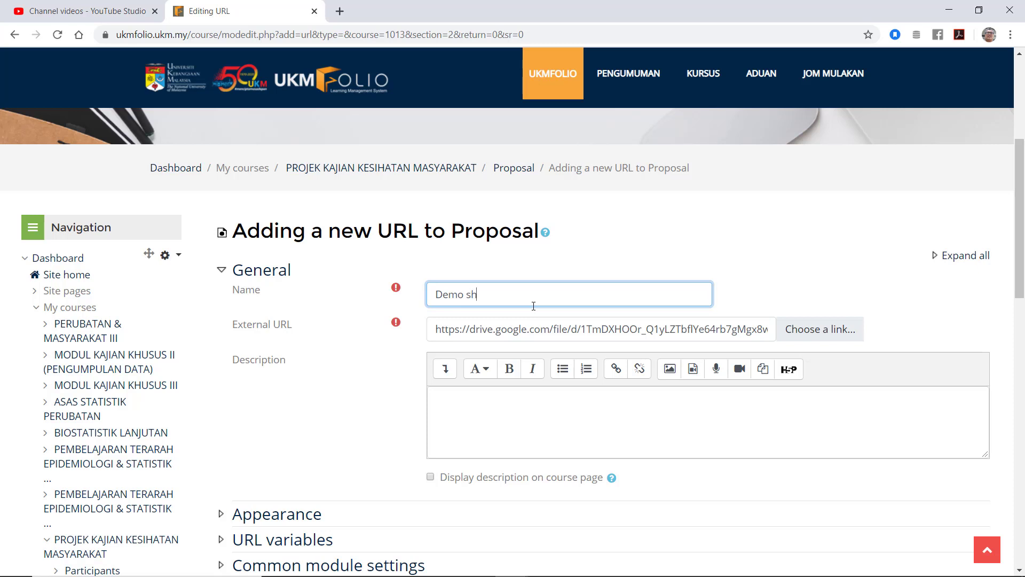
type("are f")
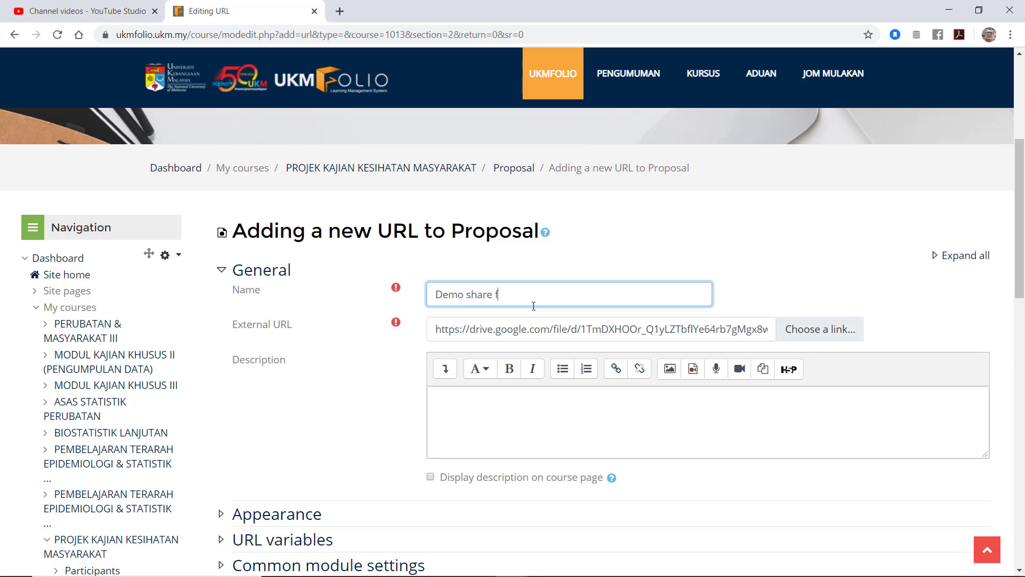
type("iel from")
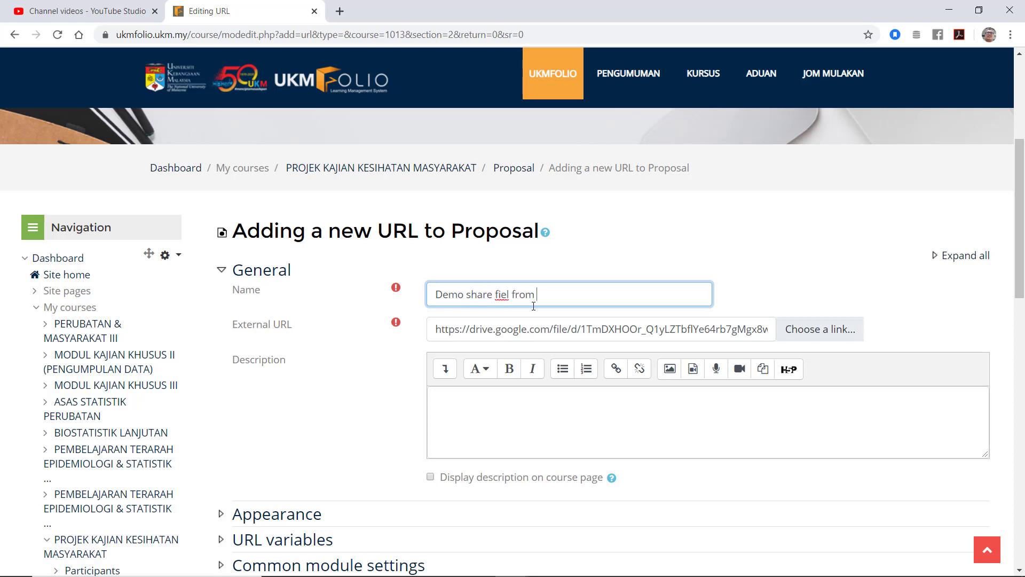
type("Googl")
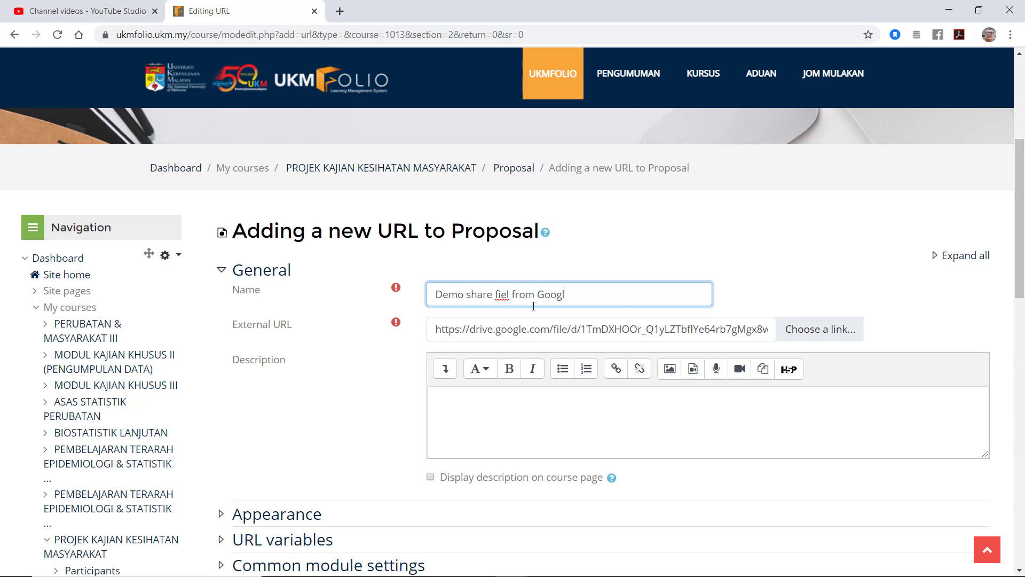
type("e Driv")
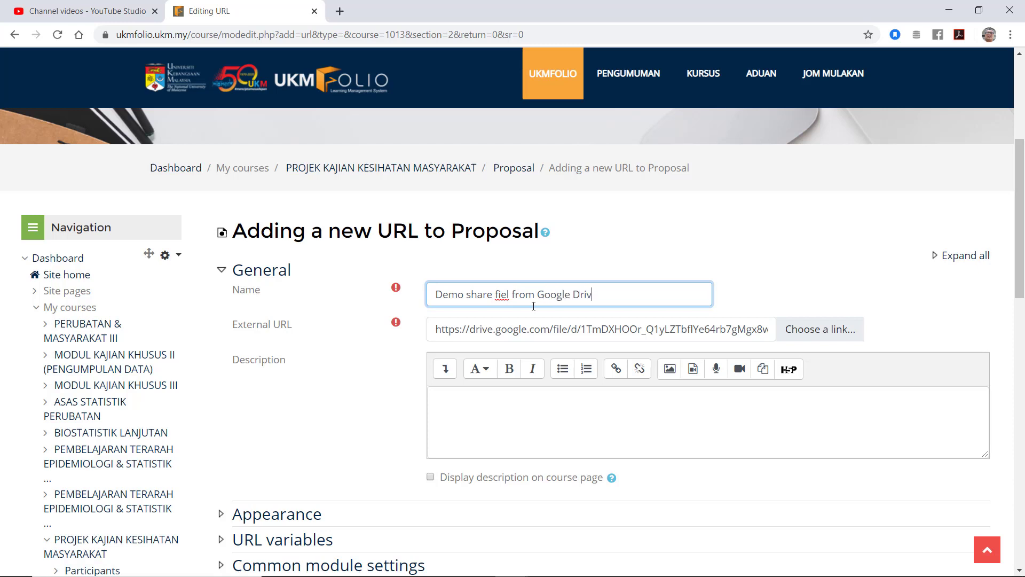
type("e")
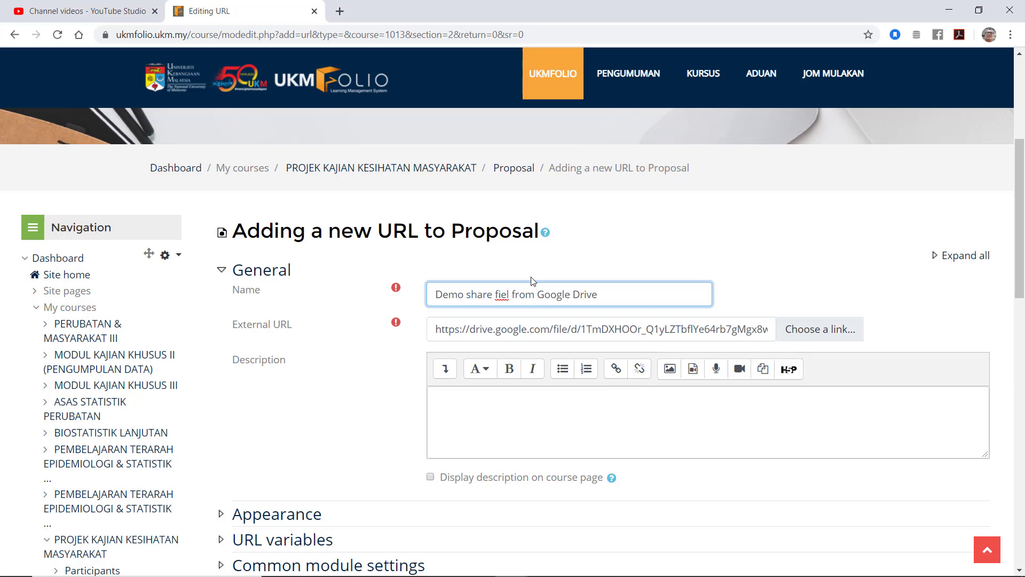
key("Backspace")
type("l")
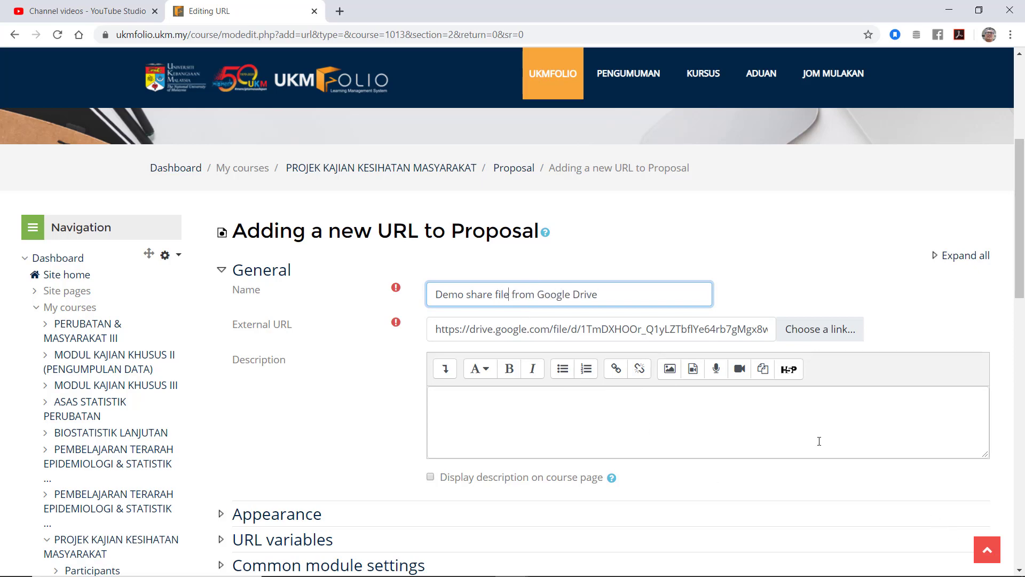
scroll("down", 3)
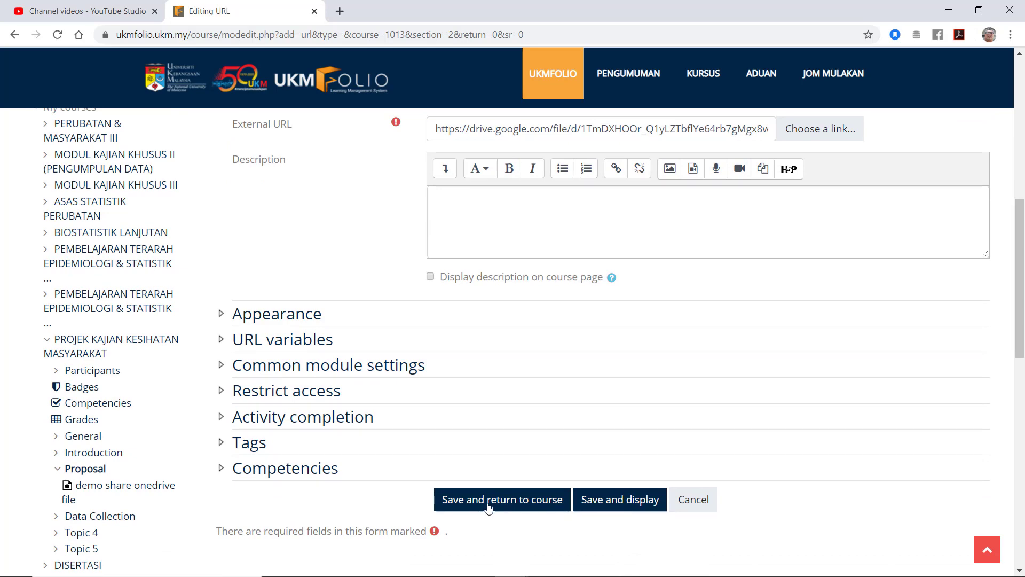
left_click(501, 499)
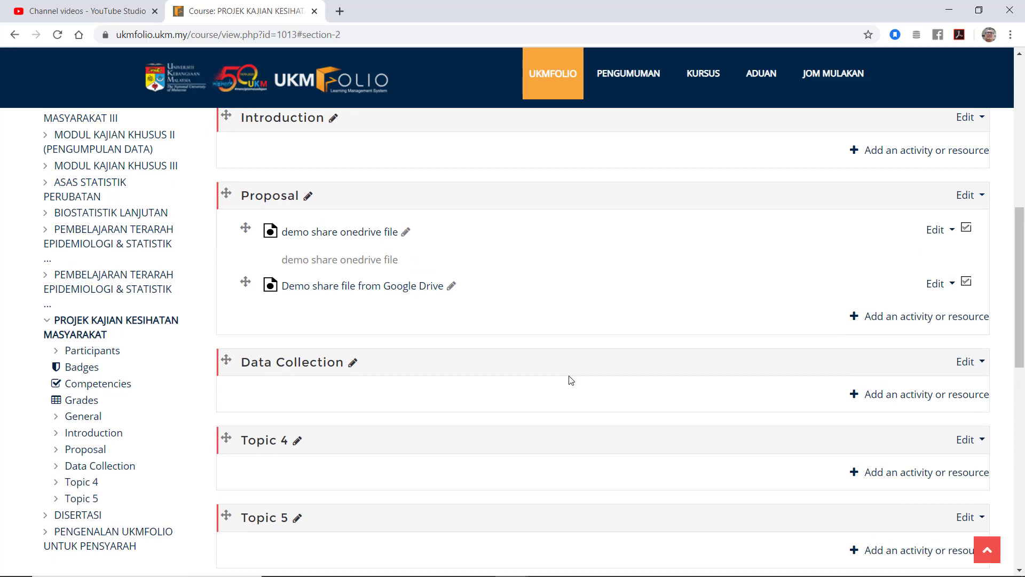
mouse_move(771, 308)
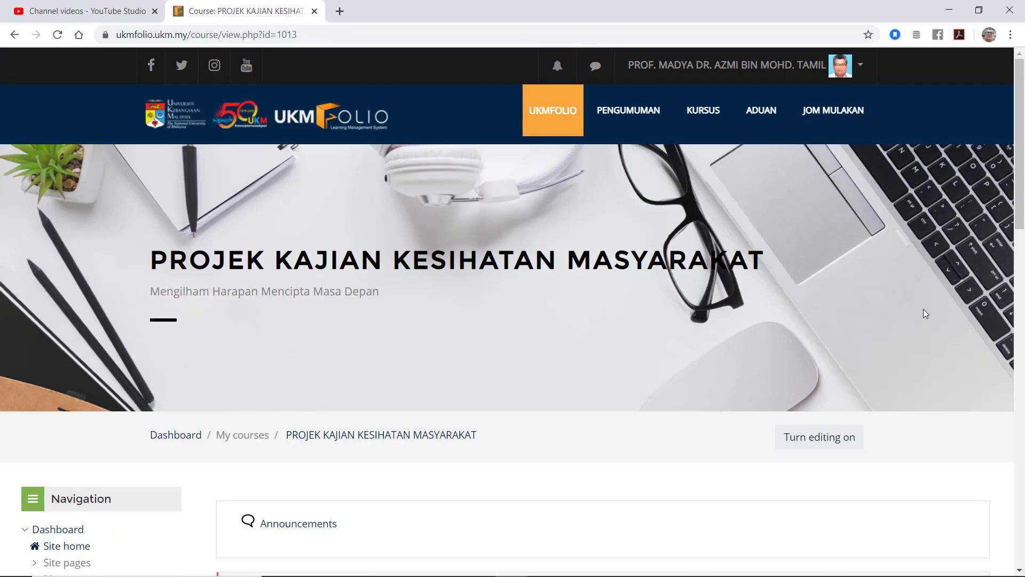
Go to the Switch role to… page from the user menu to view the course as another role
left_click(860, 66)
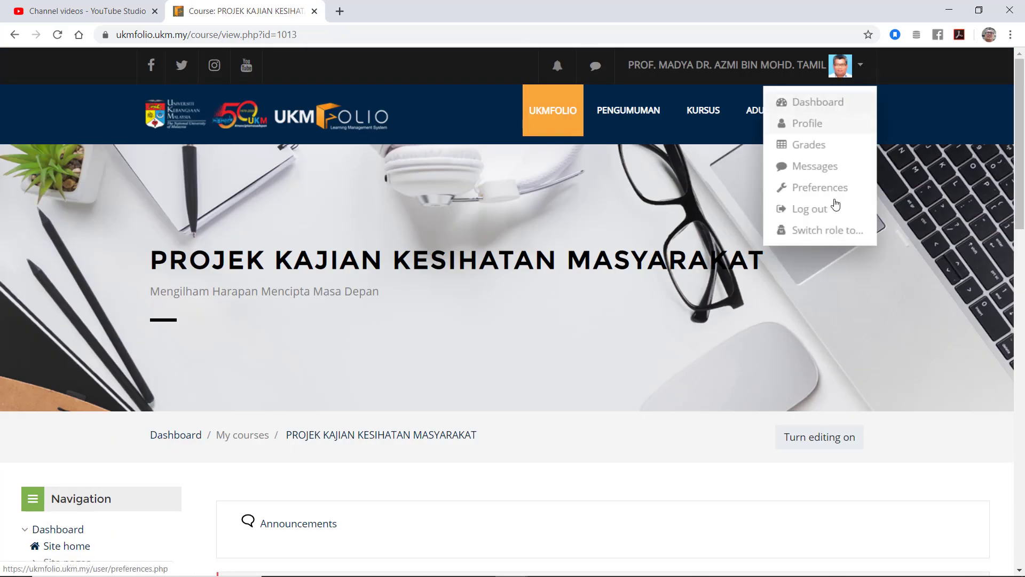
left_click(828, 230)
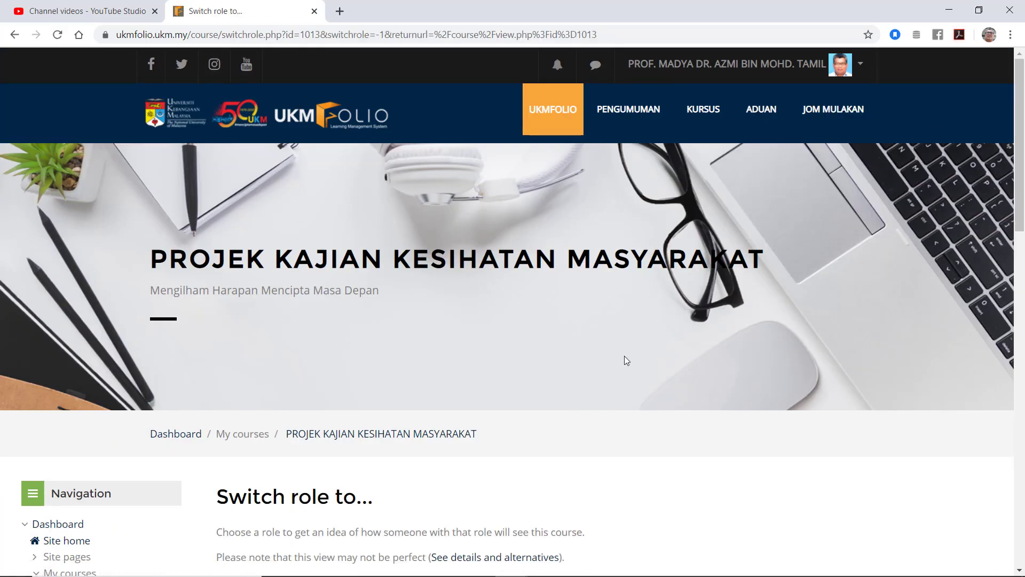